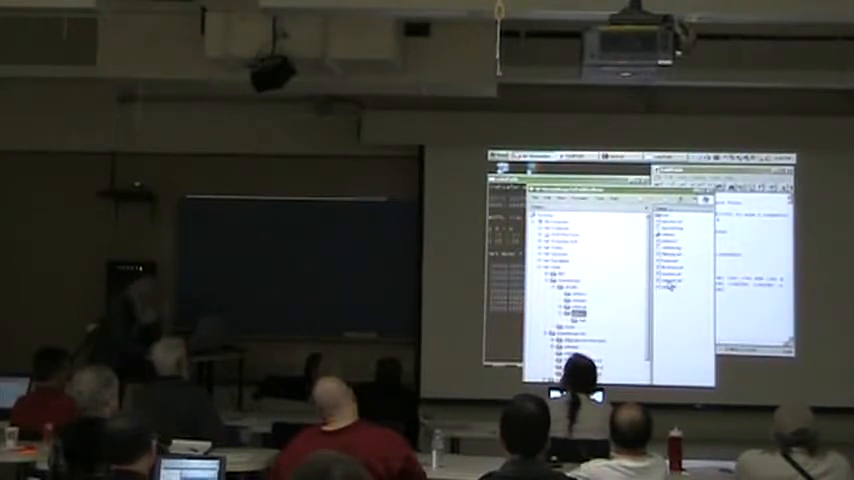
Bring up the context menu for the test file in the Explorer folder tree
right_click(660, 284)
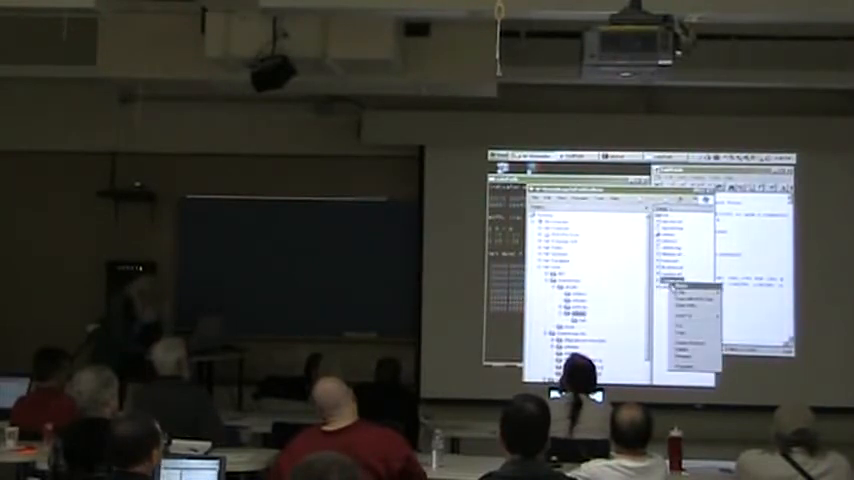